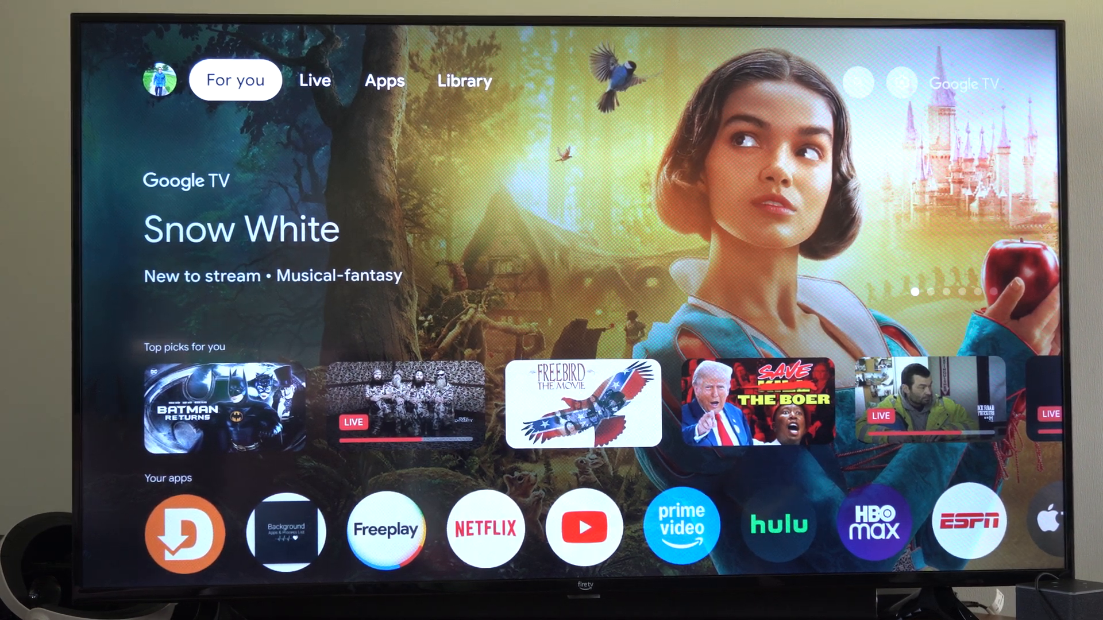
Bring up the quick settings panel from the profile area at the top right.
left_click(315, 80)
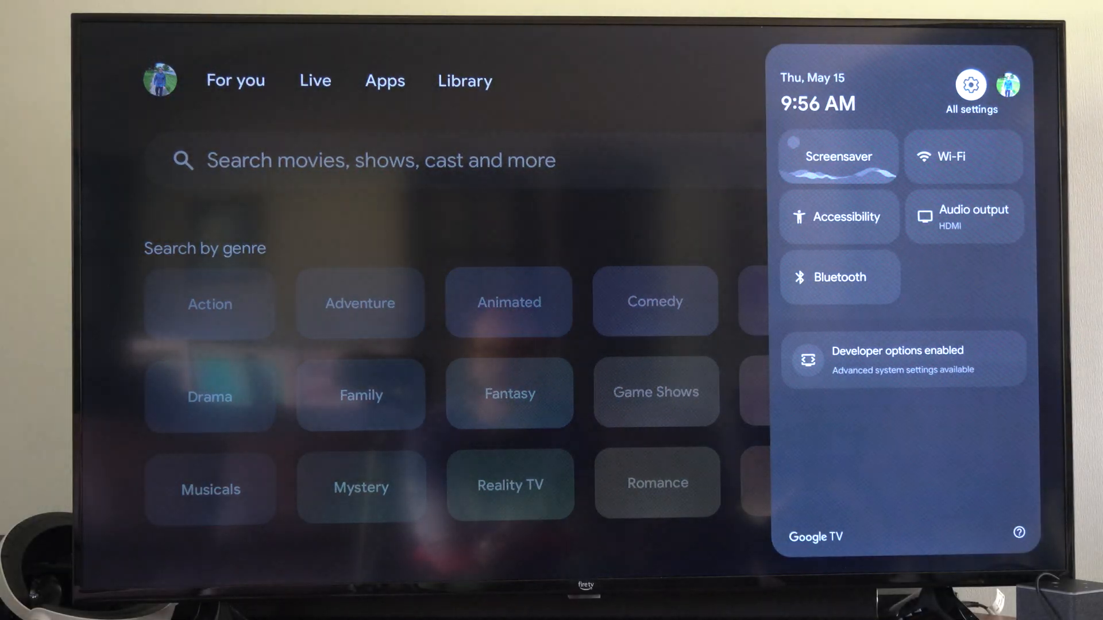
Go into All settings and scroll down to System > About with System update highlighted.
left_click(969, 85)
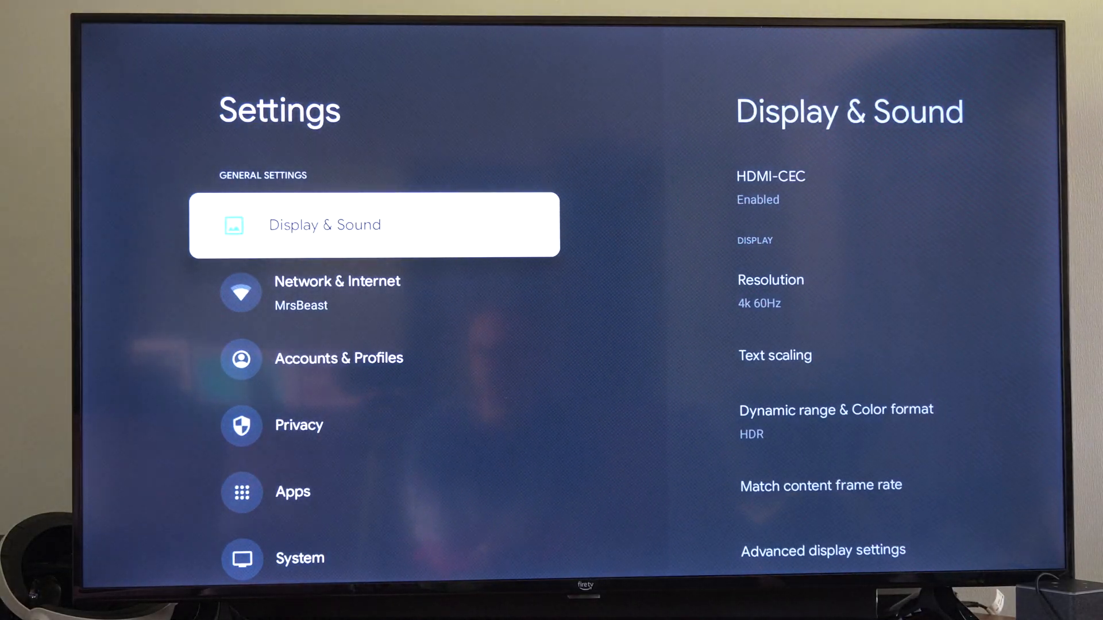
scroll("down", 3)
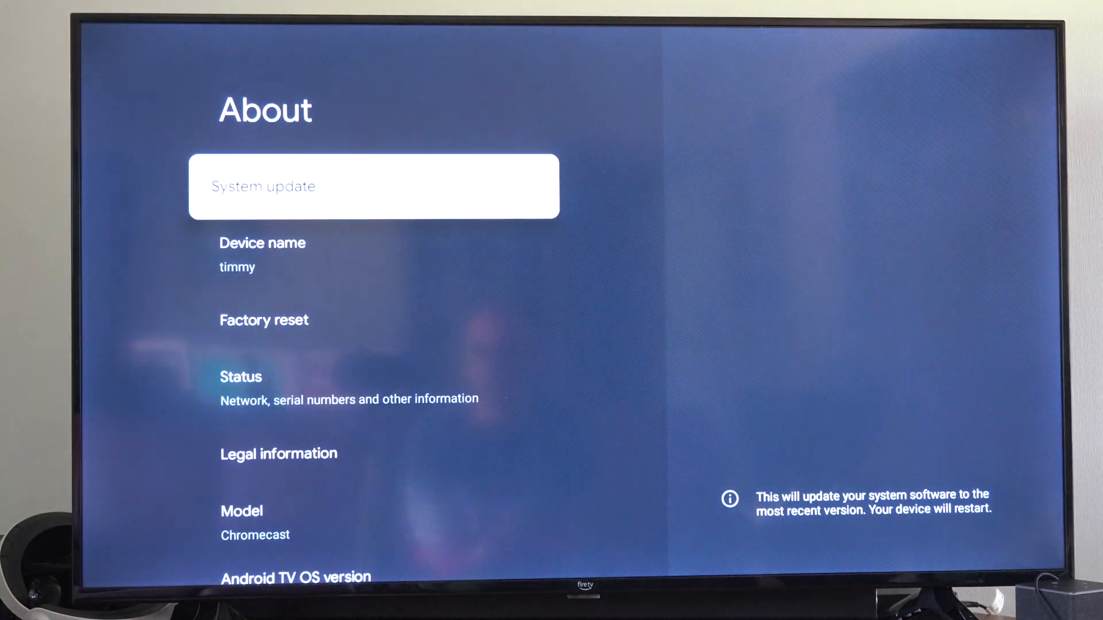
Back out to the home screen and reach YouTube in Your apps to show its options menu.
key("Back")
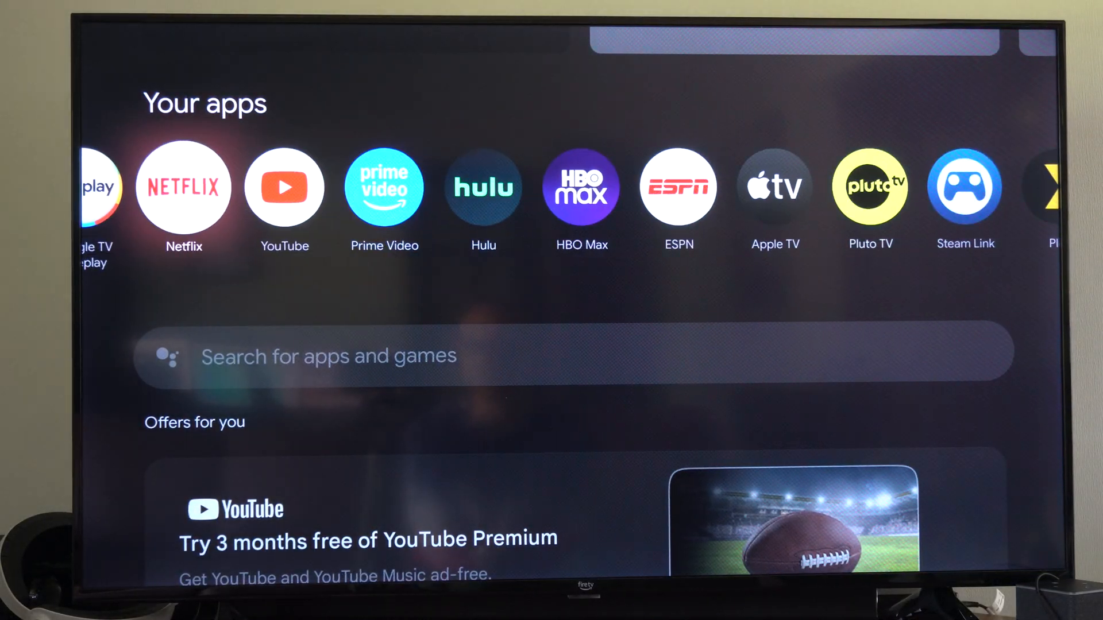
scroll("right", 3)
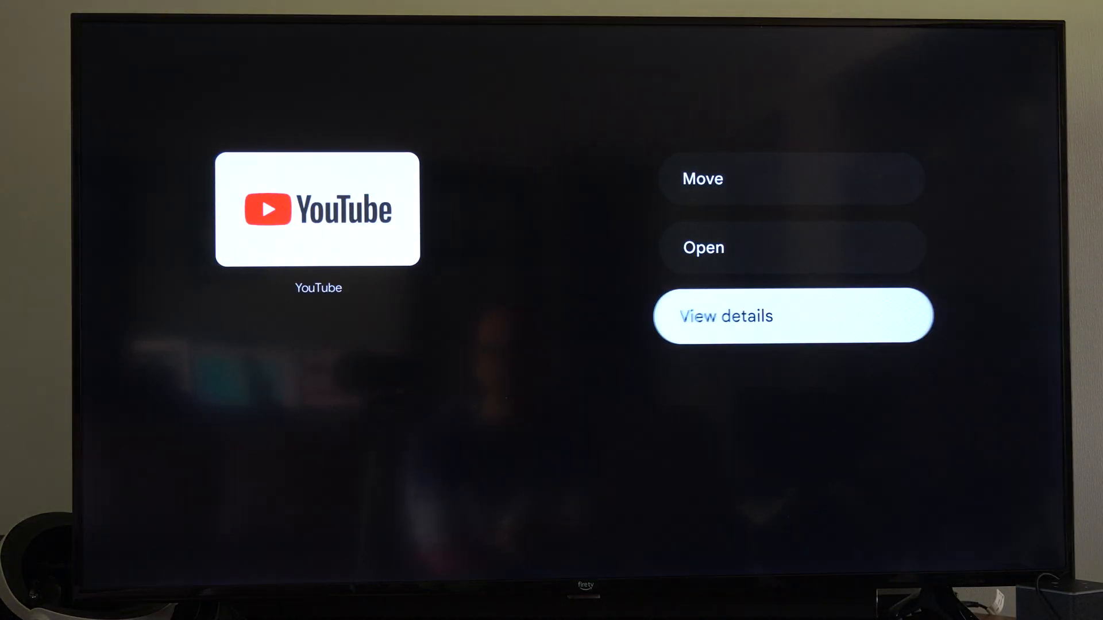
Show the YouTube for Android TV details page via View details.
left_click(793, 315)
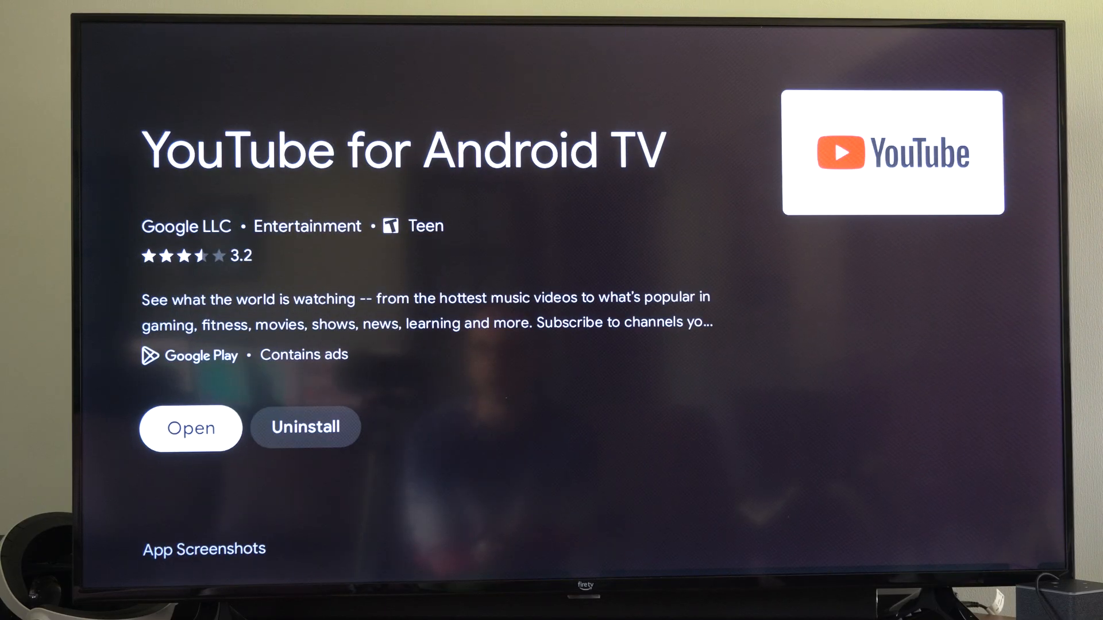
Launch YouTube from its details page so the startup splash appears.
left_click(189, 429)
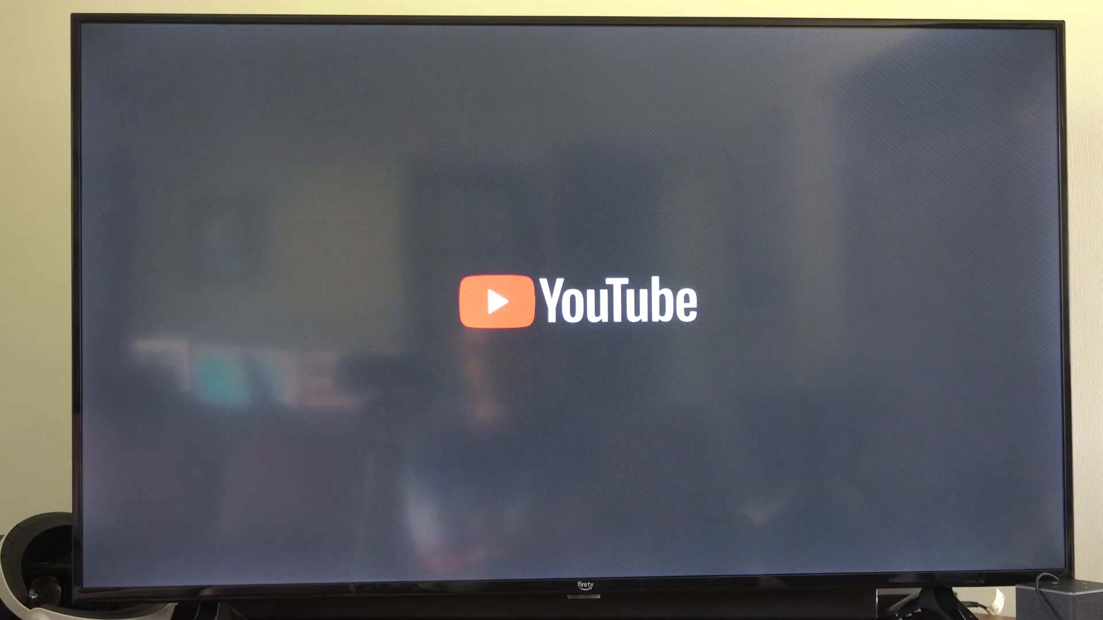